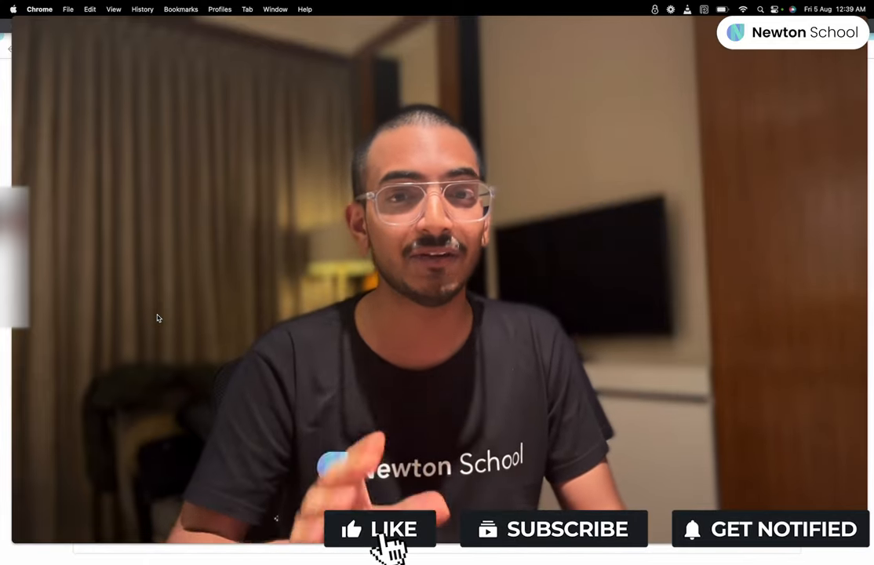
Step: Open angel.co to show the AngelList Talent startup jobs landing page
click(380, 529)
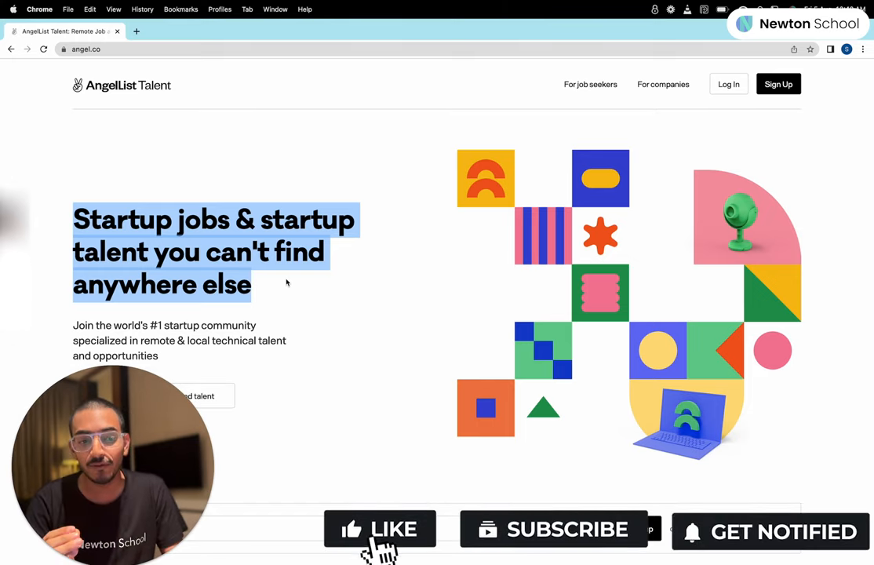
click(380, 529)
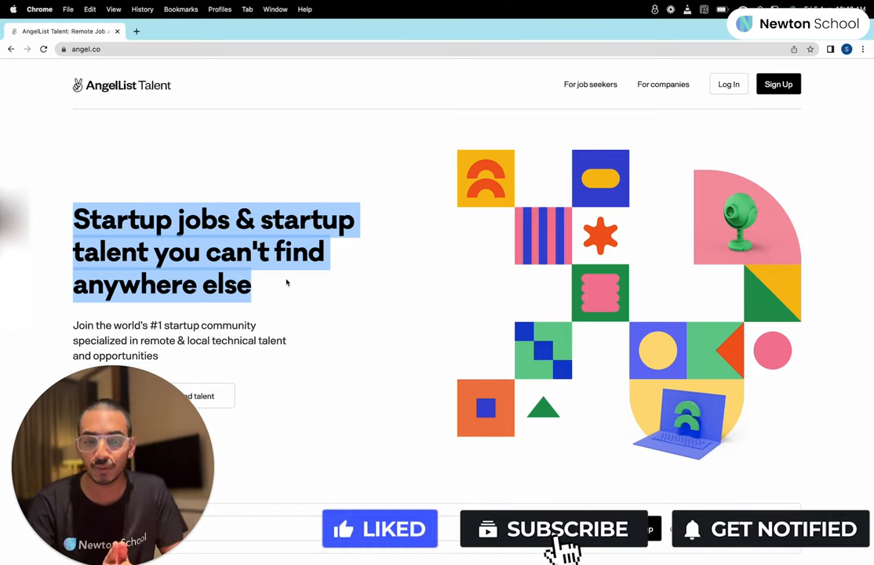
click(557, 528)
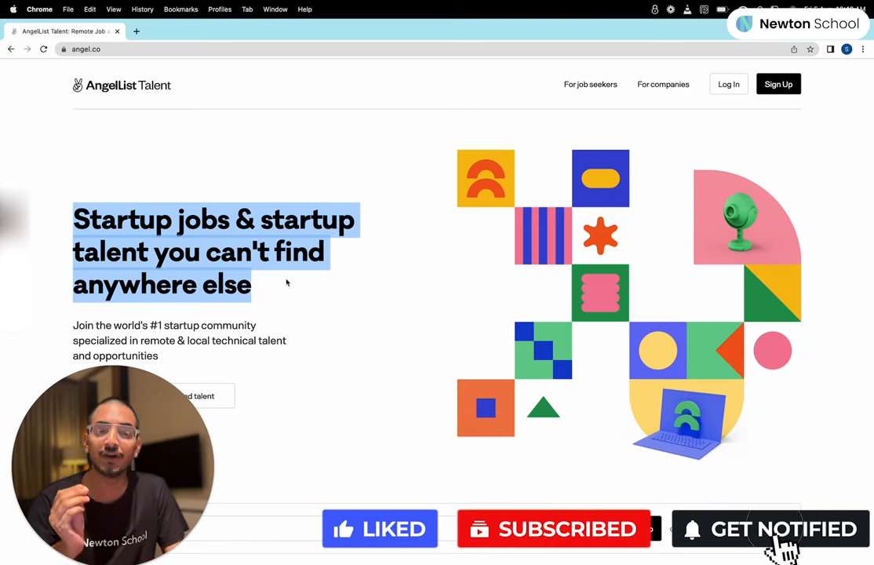
scroll(down, 3)
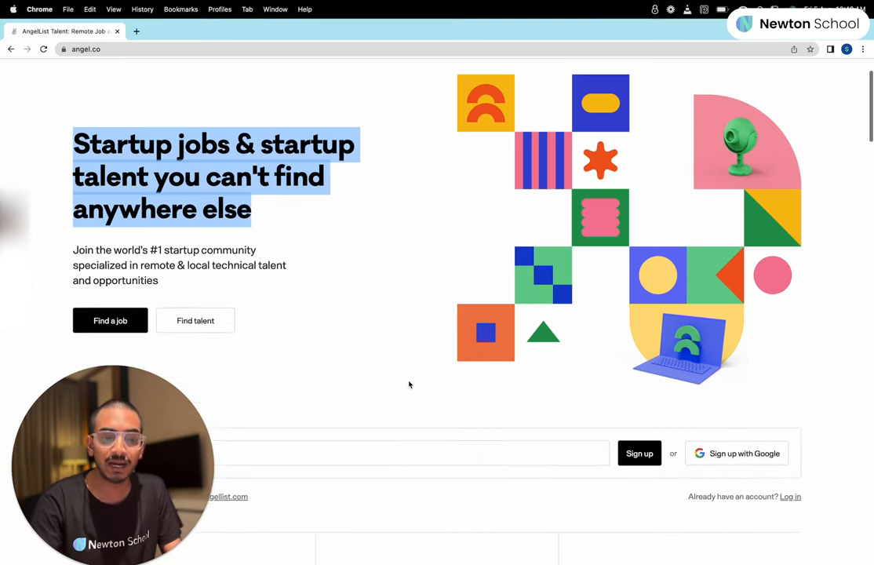
scroll(down, 3)
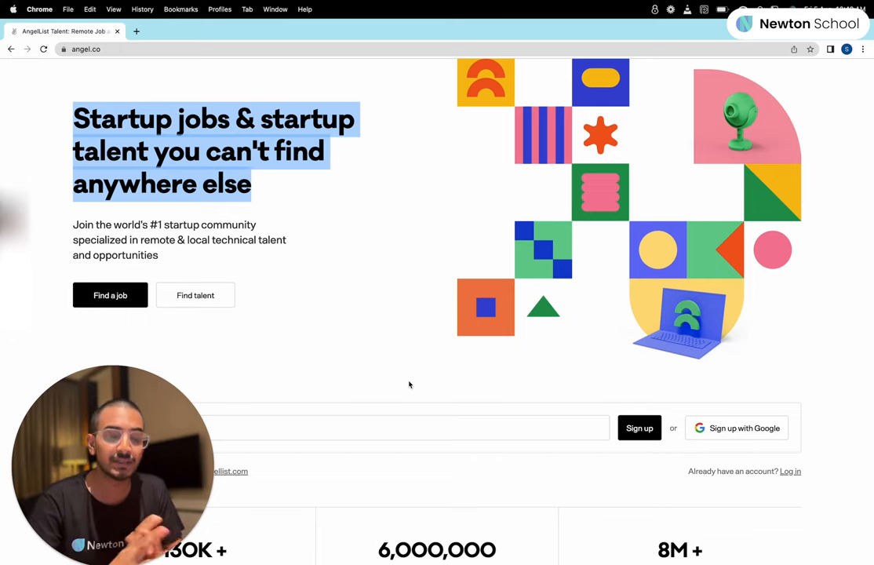
scroll(down, 3)
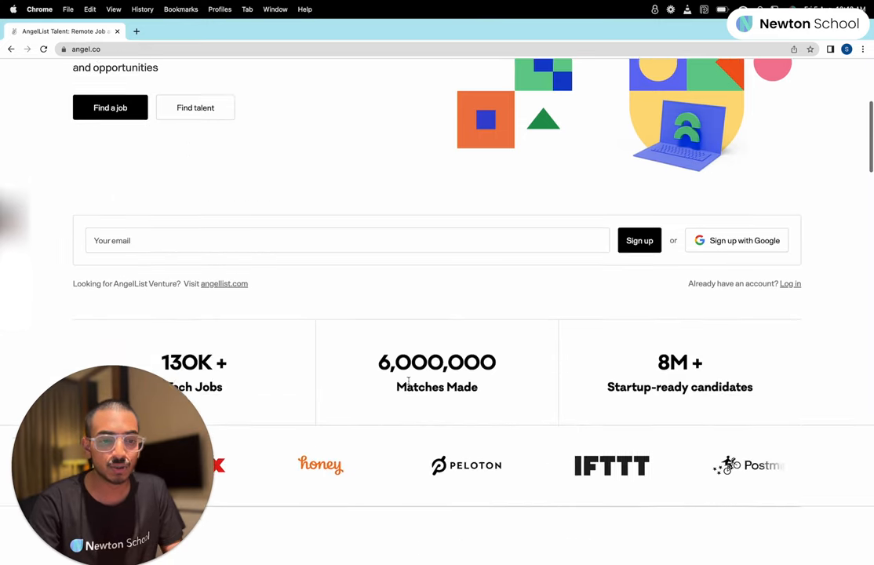
scroll(down, 3)
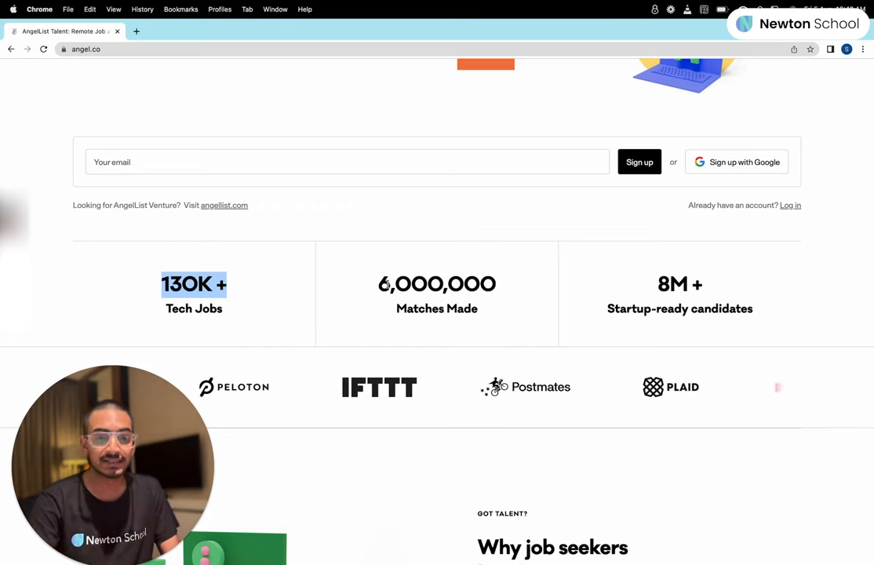
double_click(437, 283)
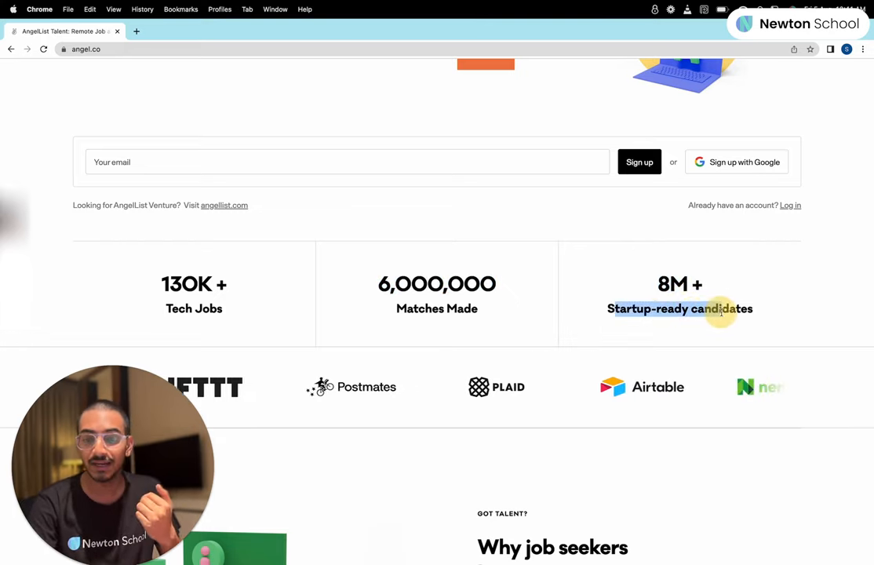
scroll(down, 3)
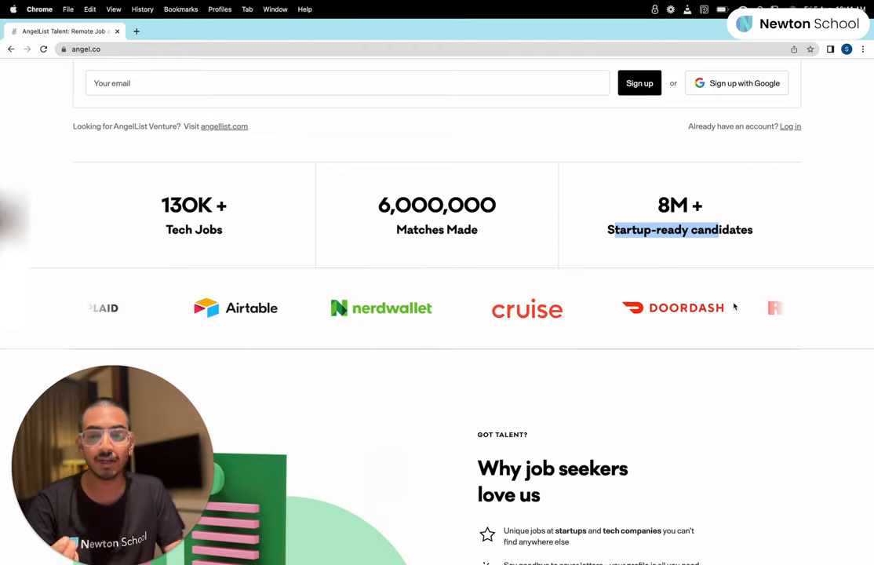
scroll(down, 3)
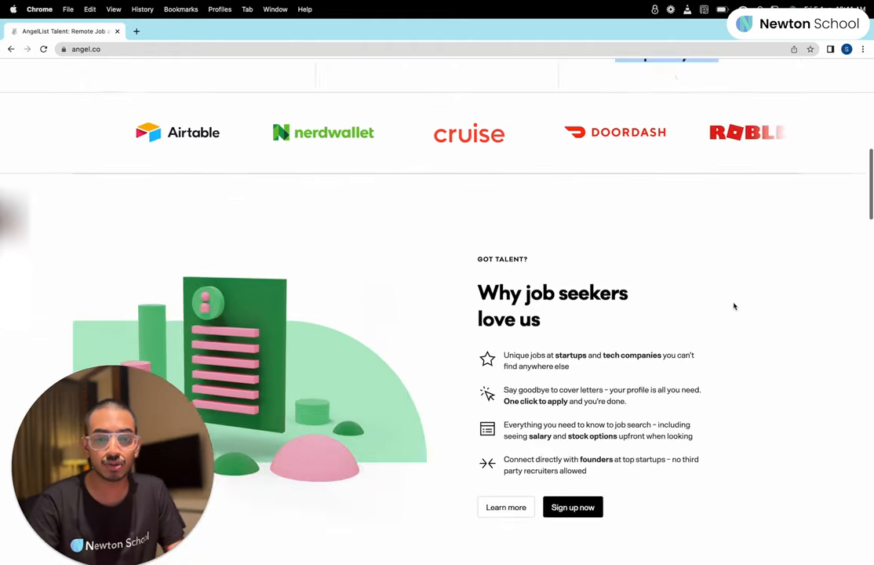
scroll(down, 3)
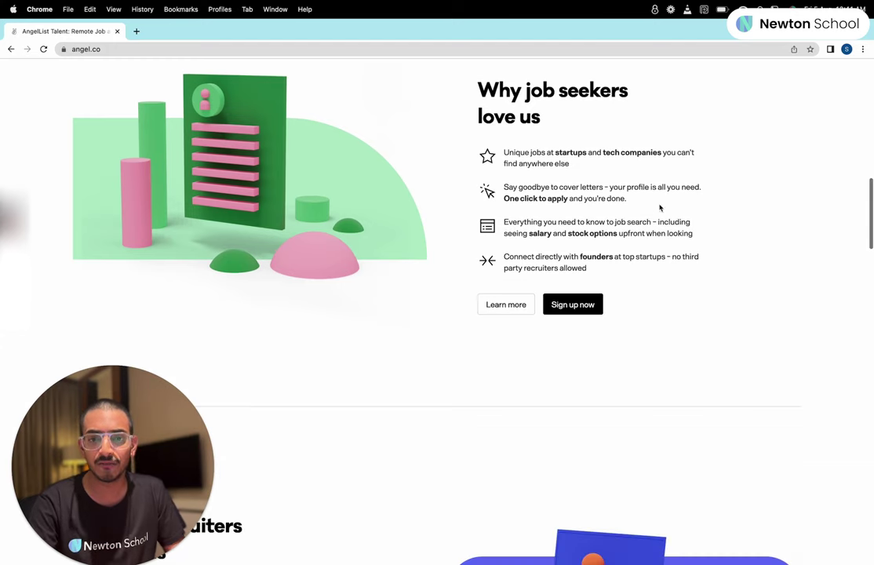
scroll(down, 3)
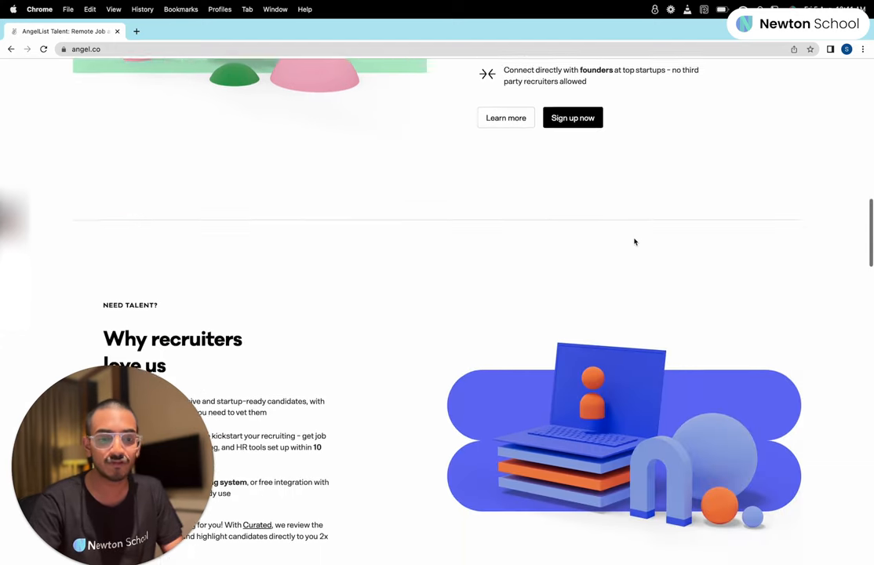
scroll(up, 3)
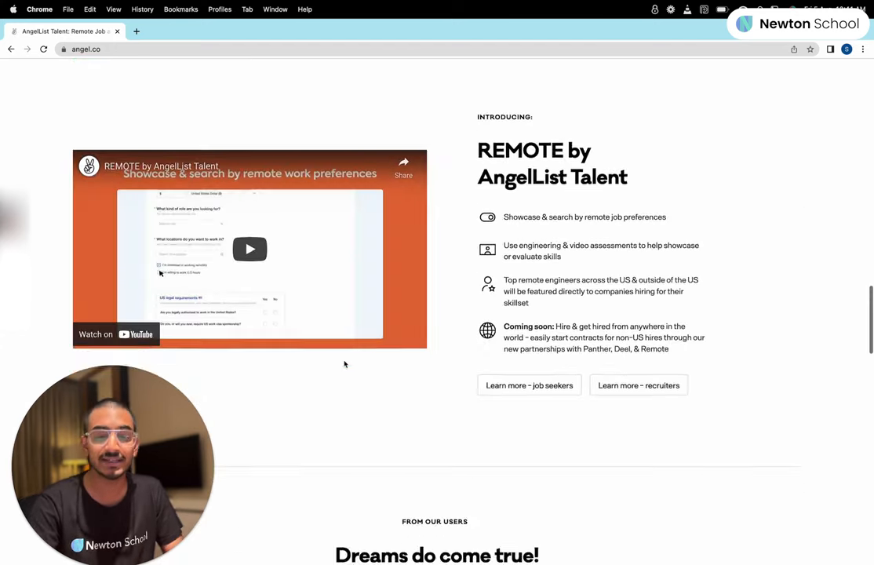
scroll(down, 3)
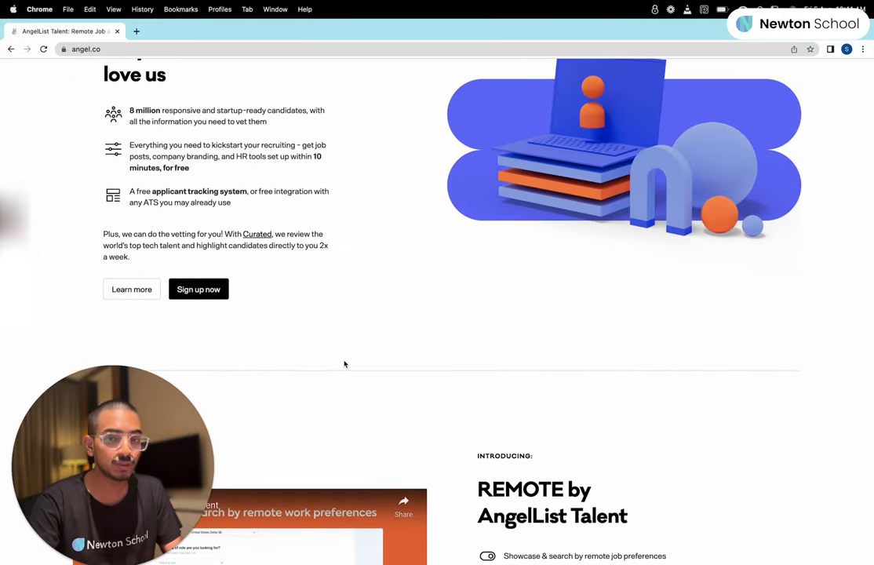
scroll(up, 3)
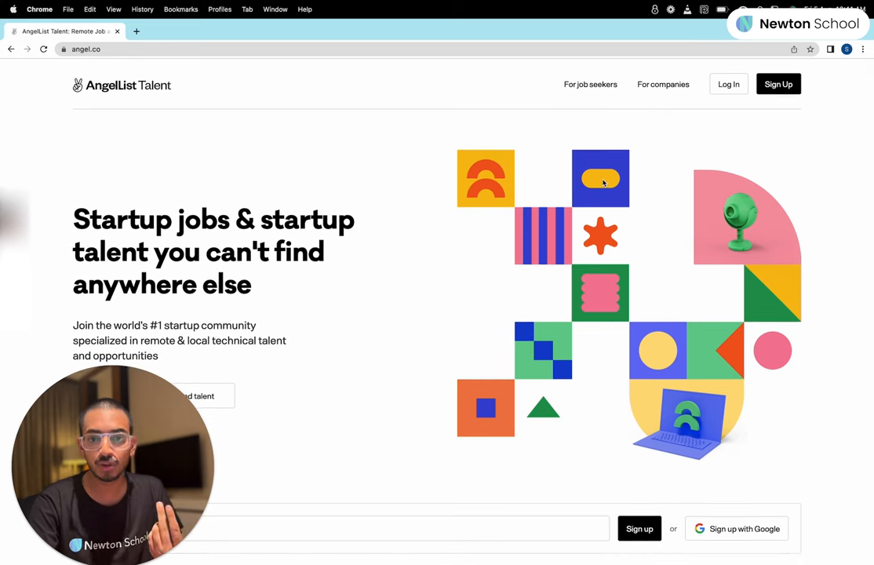
Step: Go from the landing page to the signed-in Frontend Engineer internship job search for India
click(778, 84)
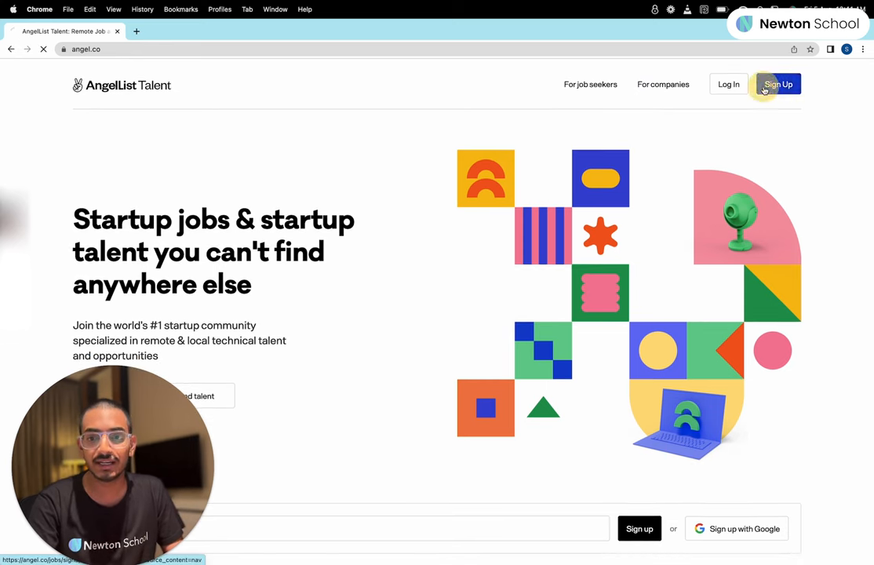
click(778, 84)
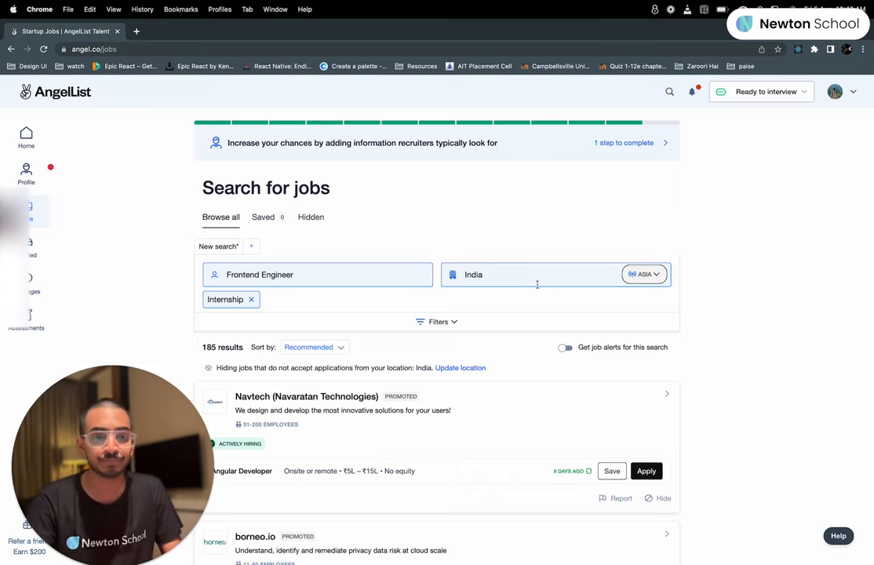
scroll(down, 3)
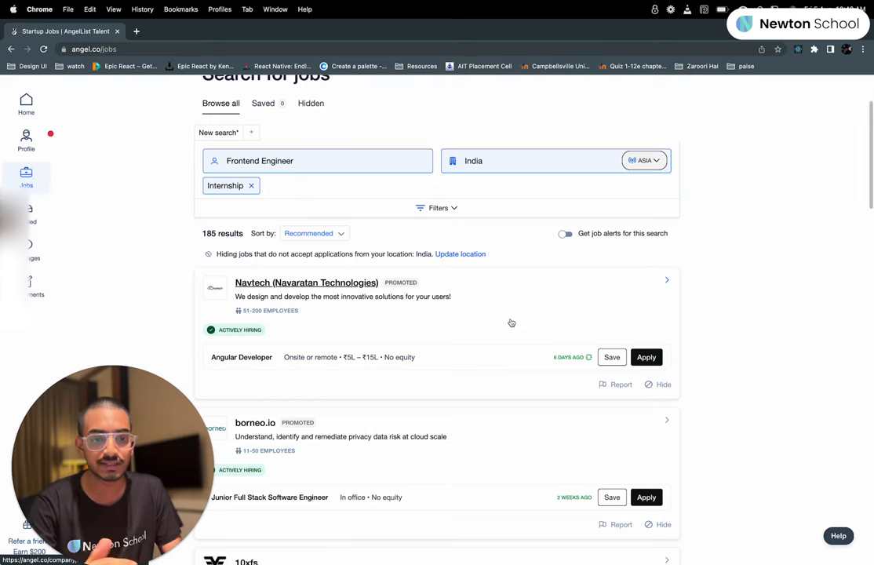
scroll(up, 3)
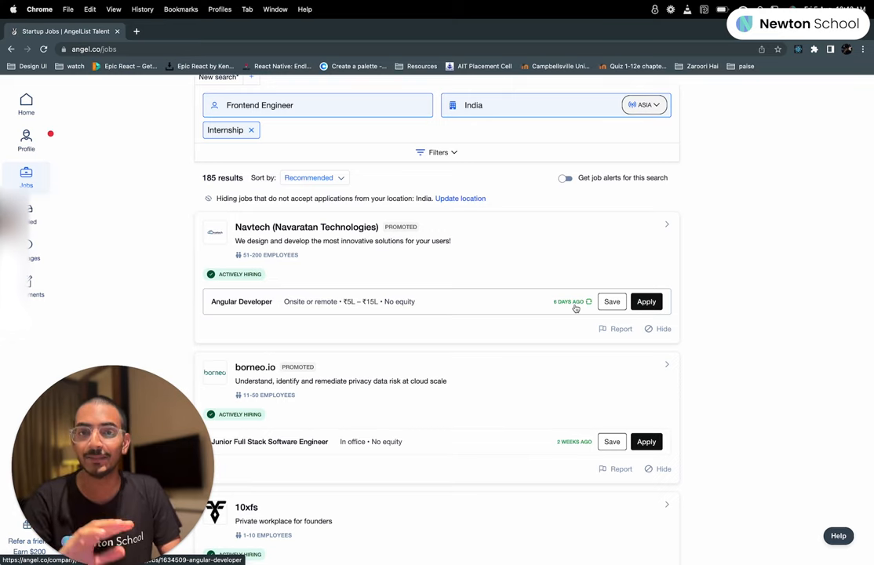
mouse_move(560, 416)
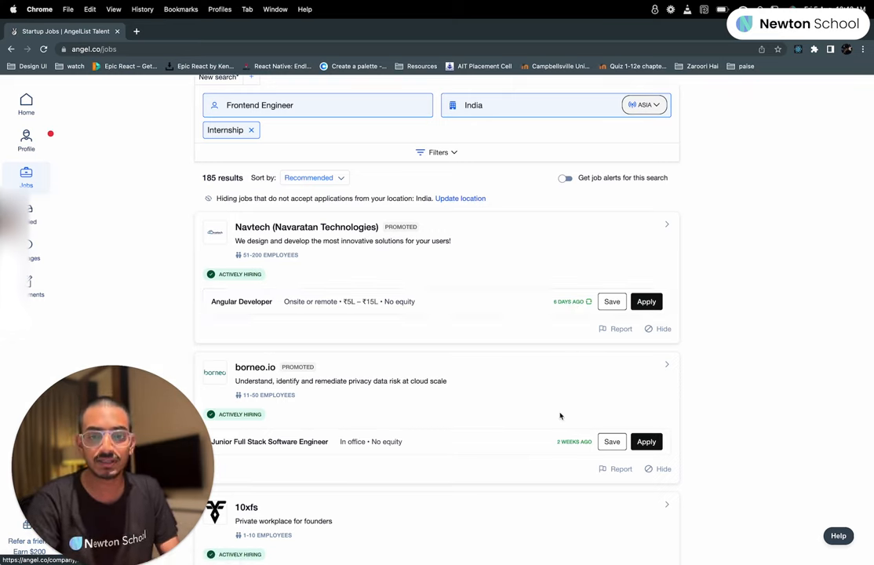
mouse_move(548, 435)
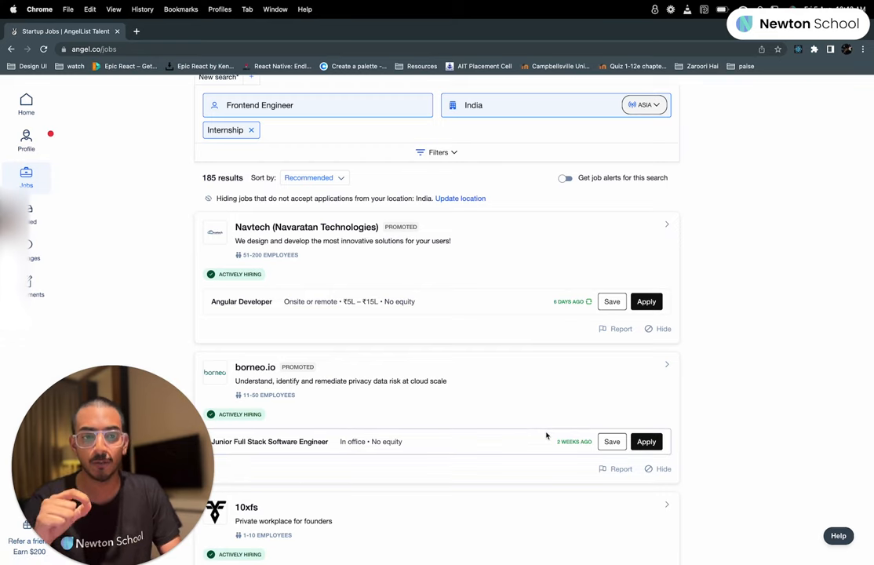
scroll(down, 3)
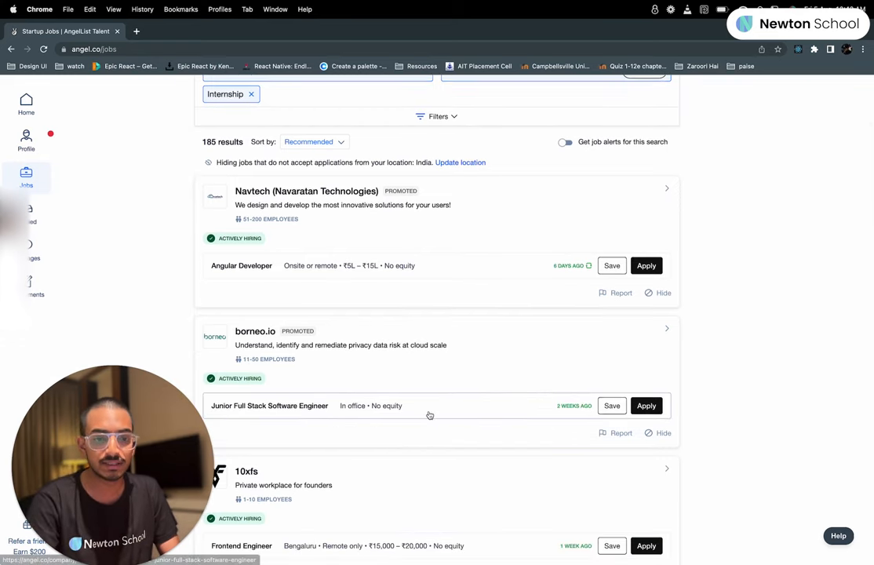
scroll(down, 3)
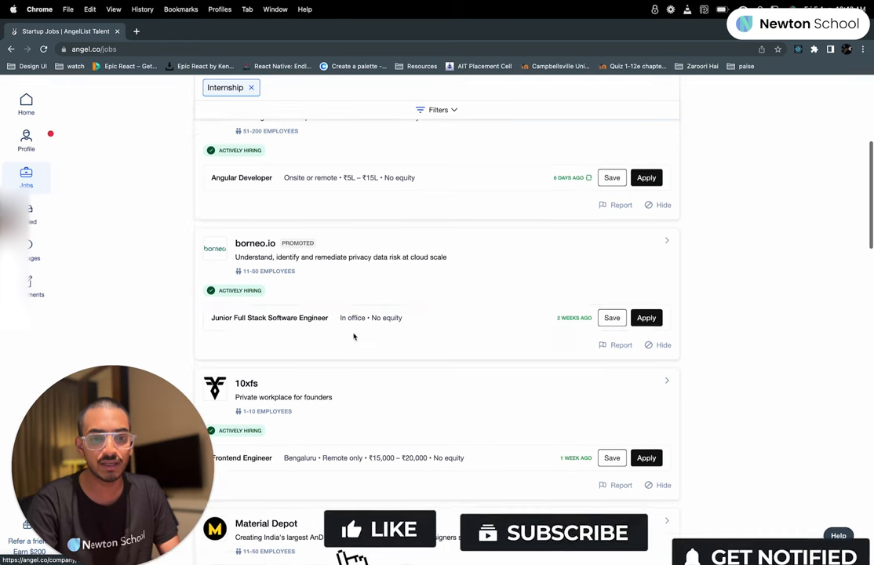
scroll(down, 3)
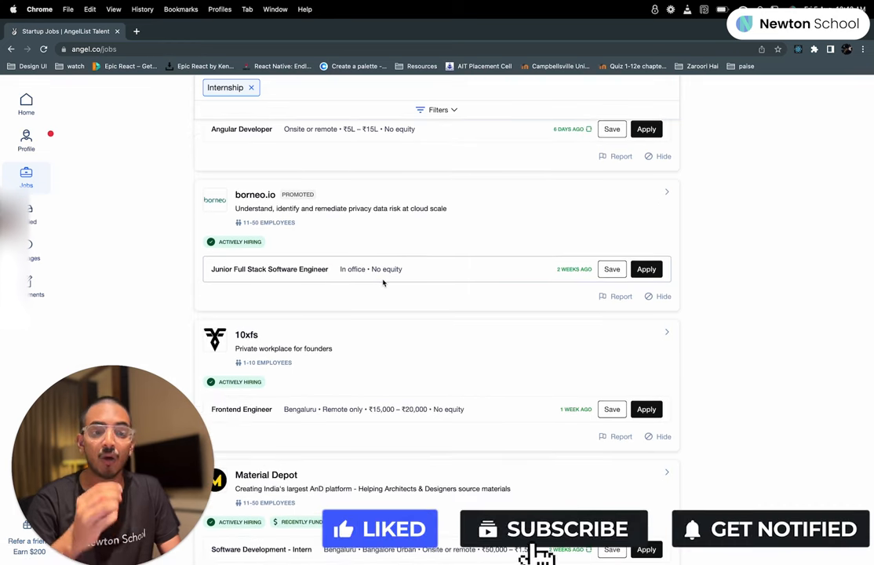
click(550, 529)
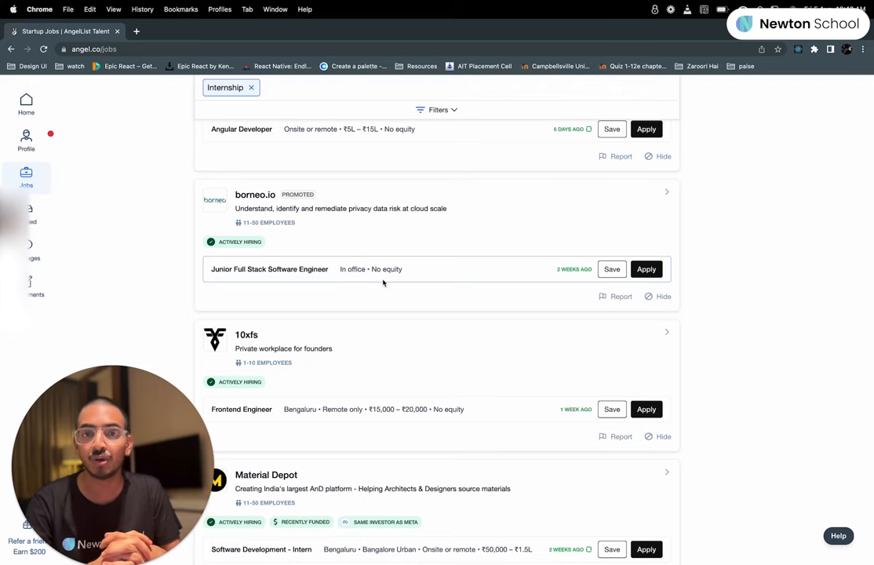
scroll(down, 3)
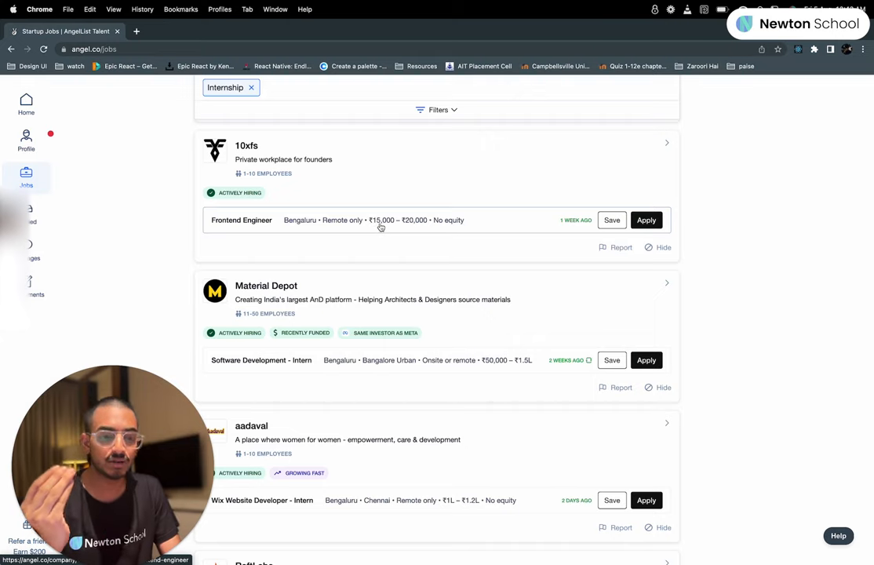
mouse_move(393, 233)
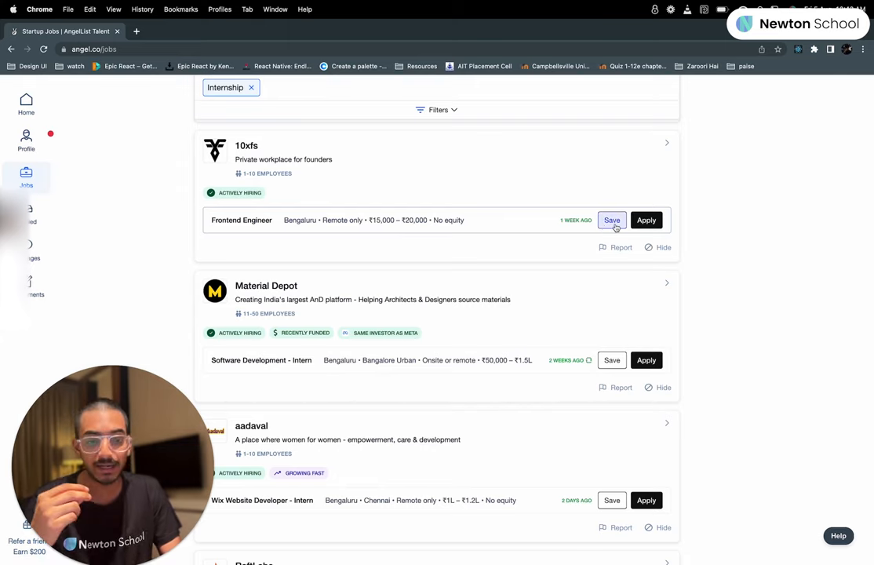
scroll(down, 3)
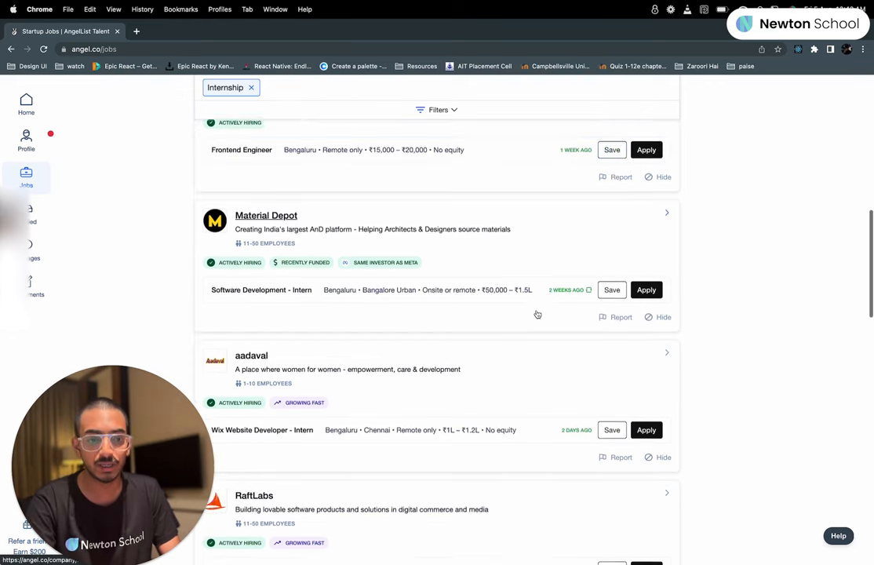
scroll(up, 3)
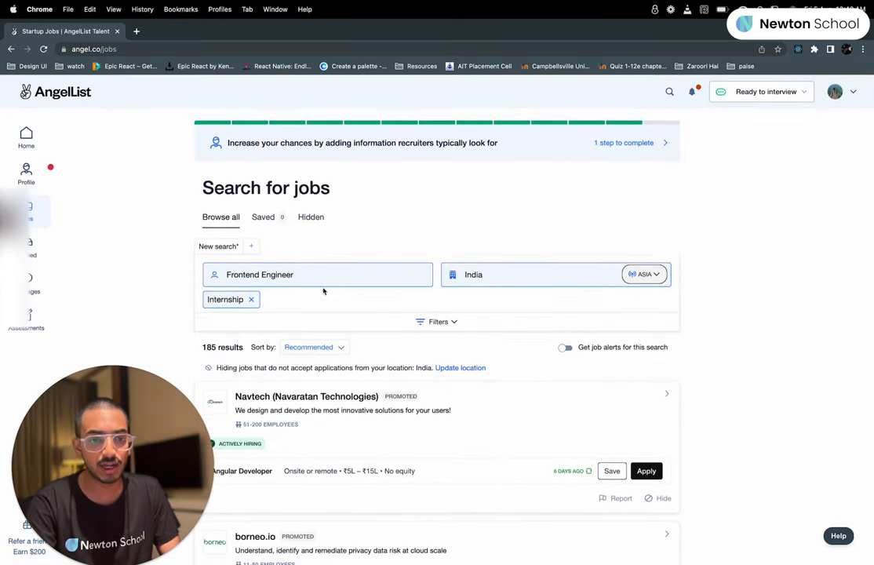
Step: Remove the Internship and Frontend Engineer filters, then scroll the widened India results
click(251, 299)
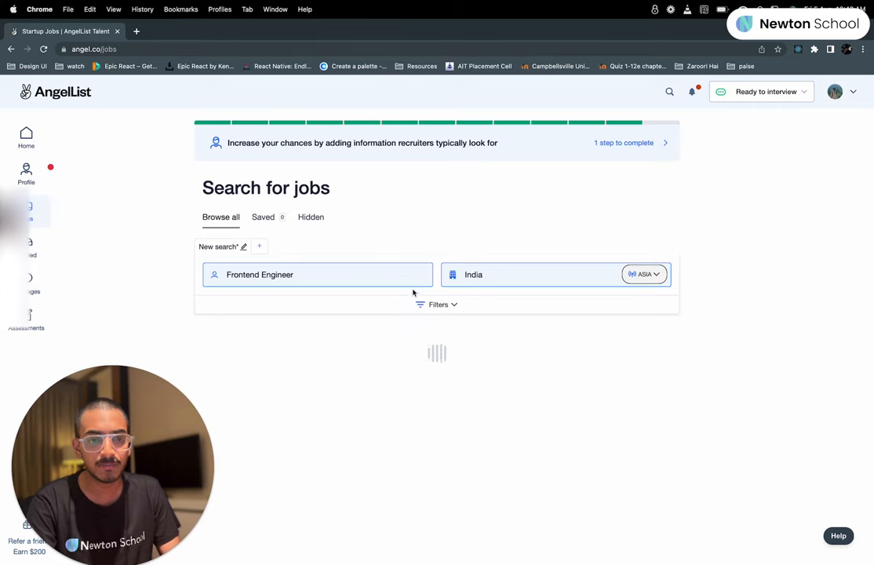
click(318, 274)
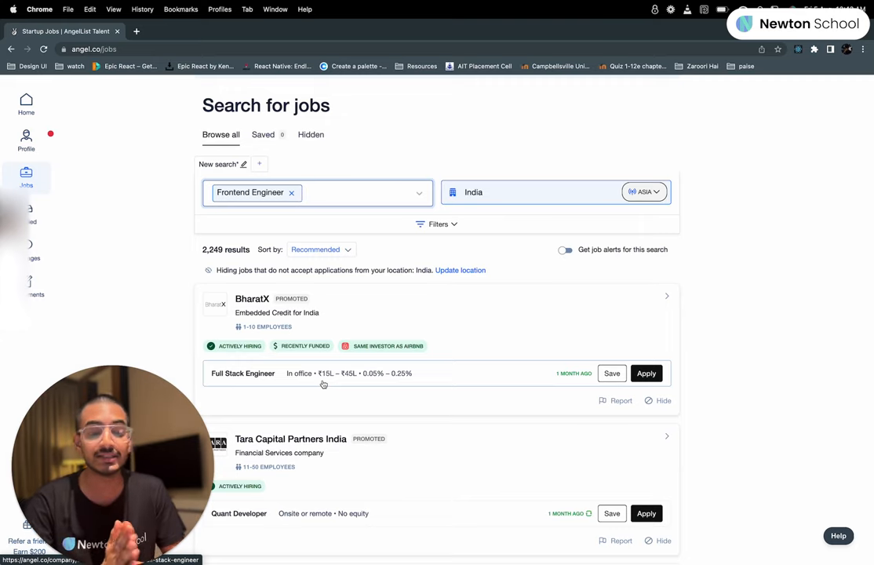
scroll(down, 3)
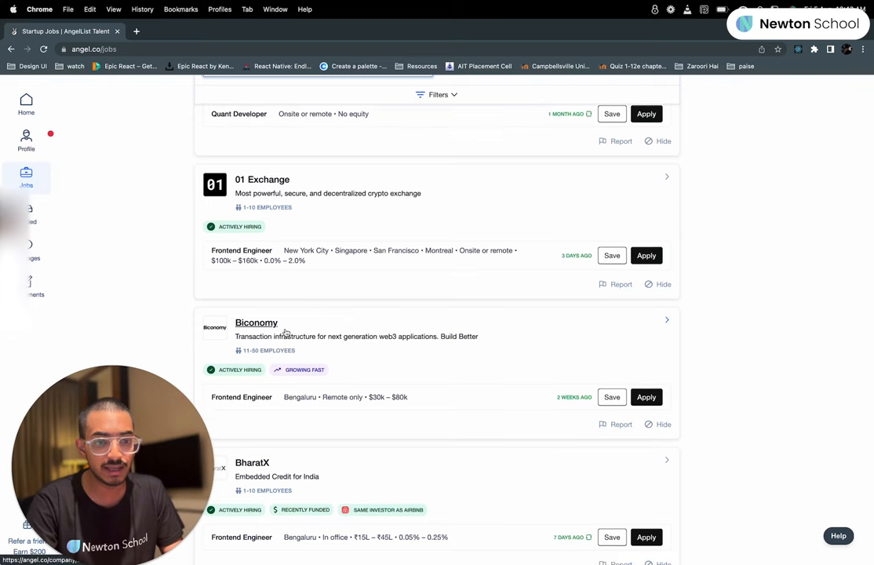
scroll(down, 3)
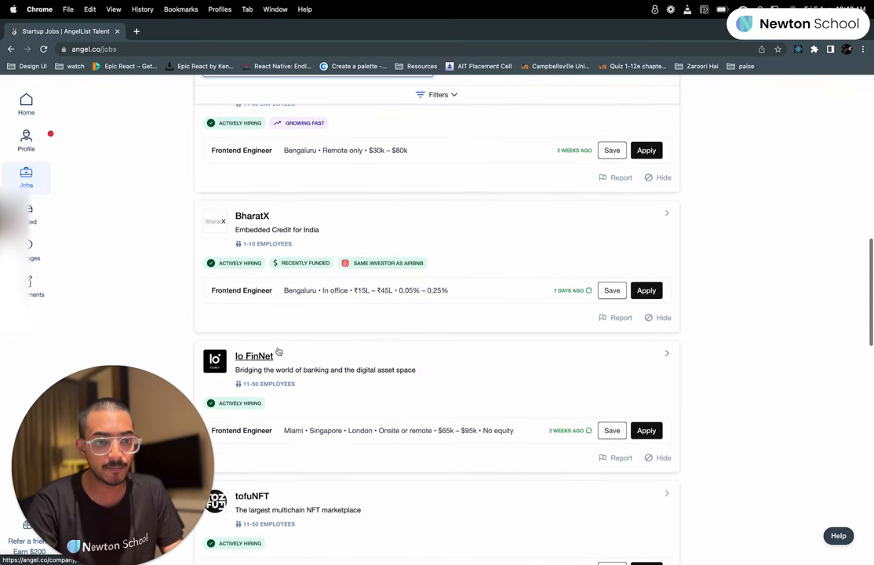
scroll(down, 3)
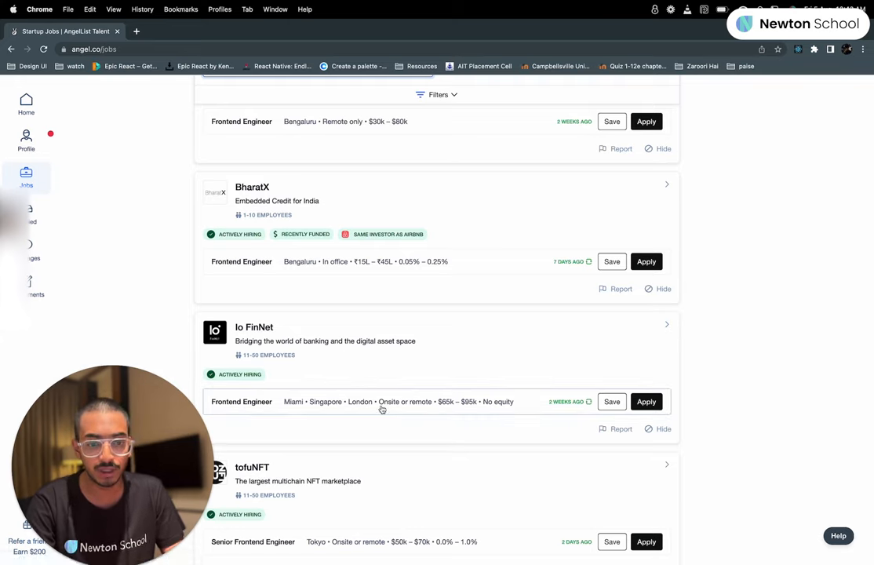
mouse_move(401, 412)
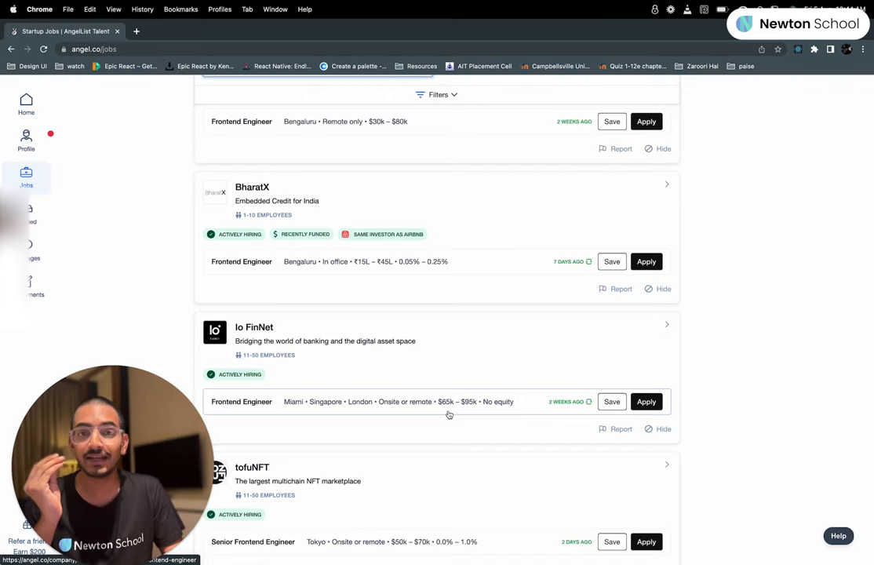
mouse_move(288, 402)
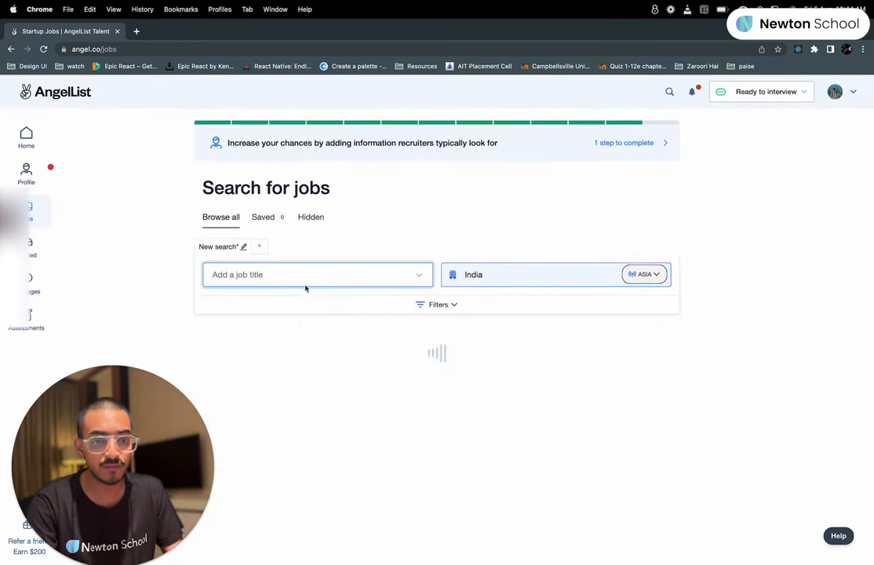
text(internship)
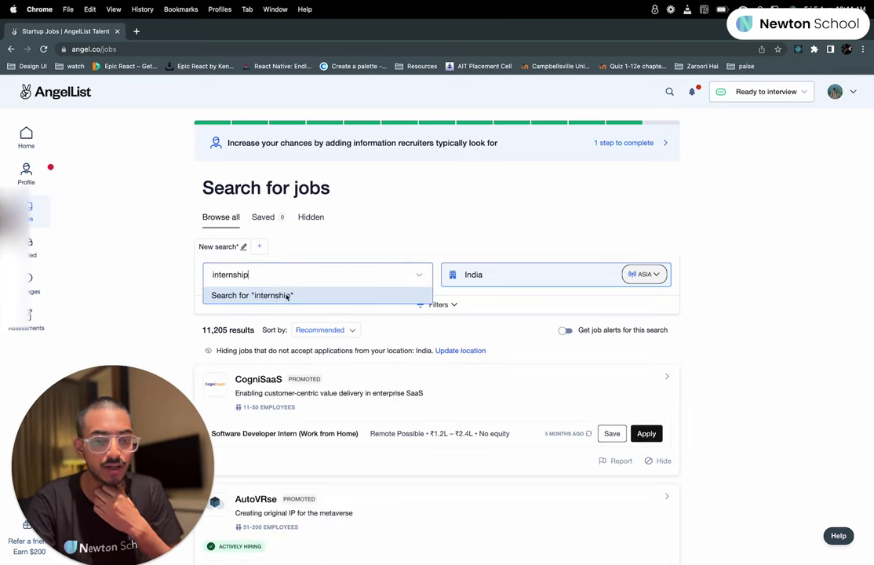
click(251, 295)
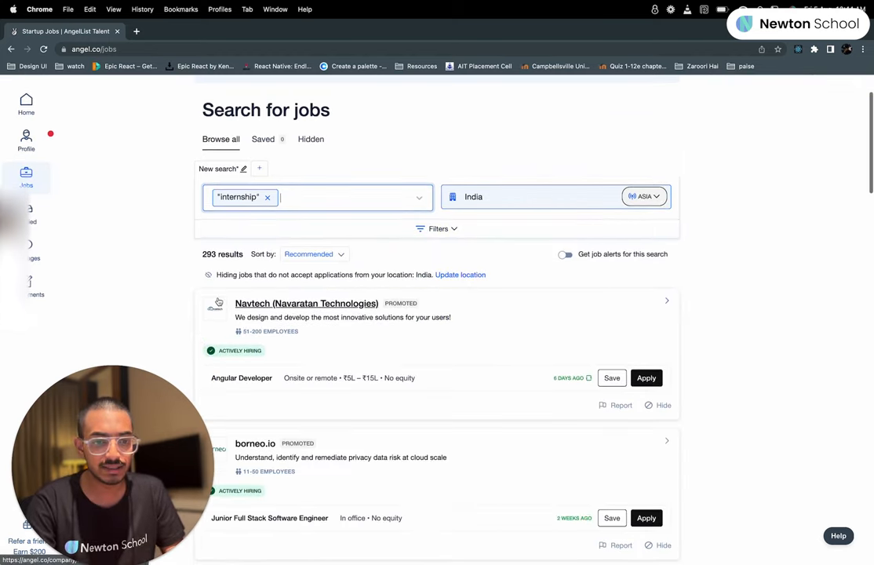
scroll(down, 3)
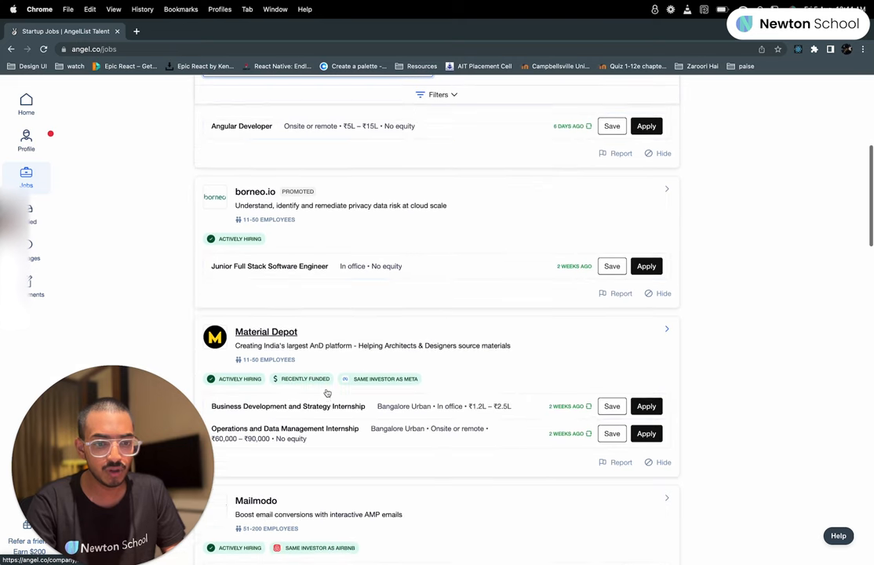
scroll(down, 3)
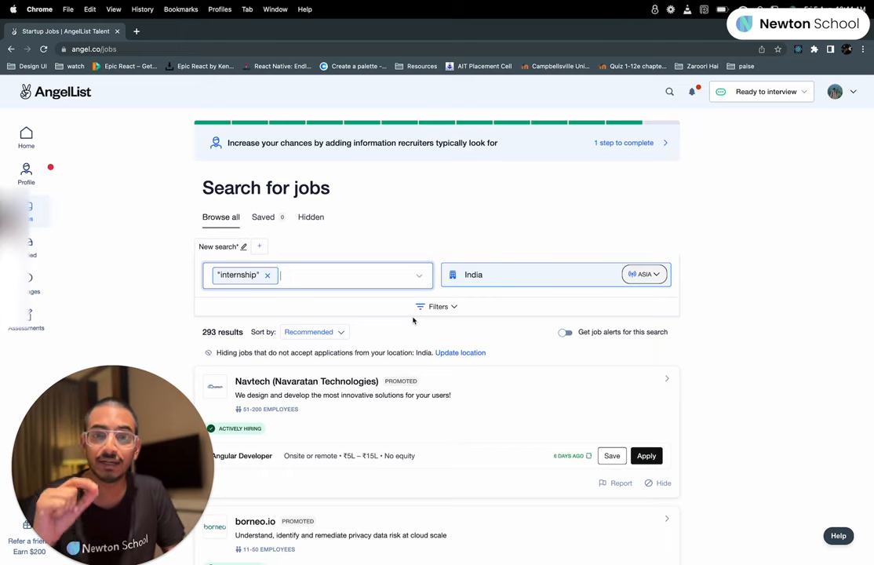
click(266, 275)
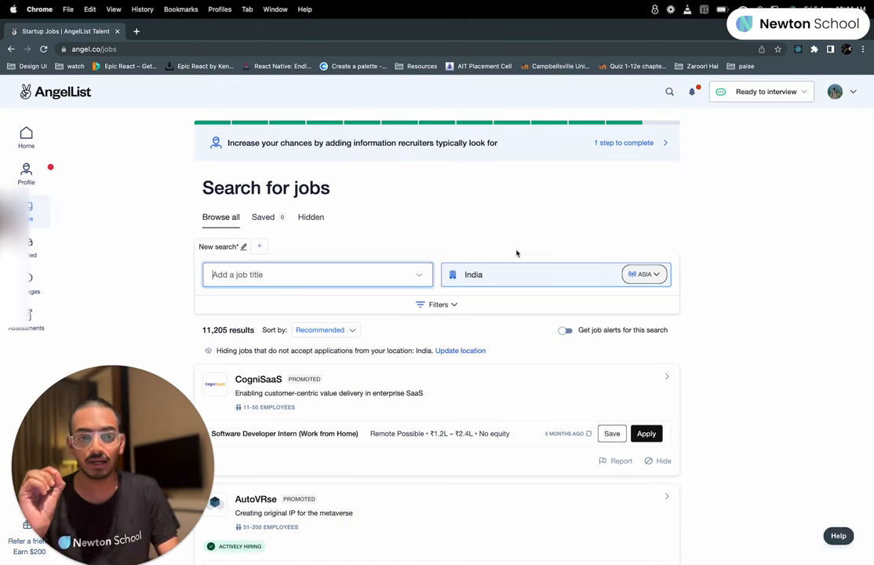
mouse_move(662, 98)
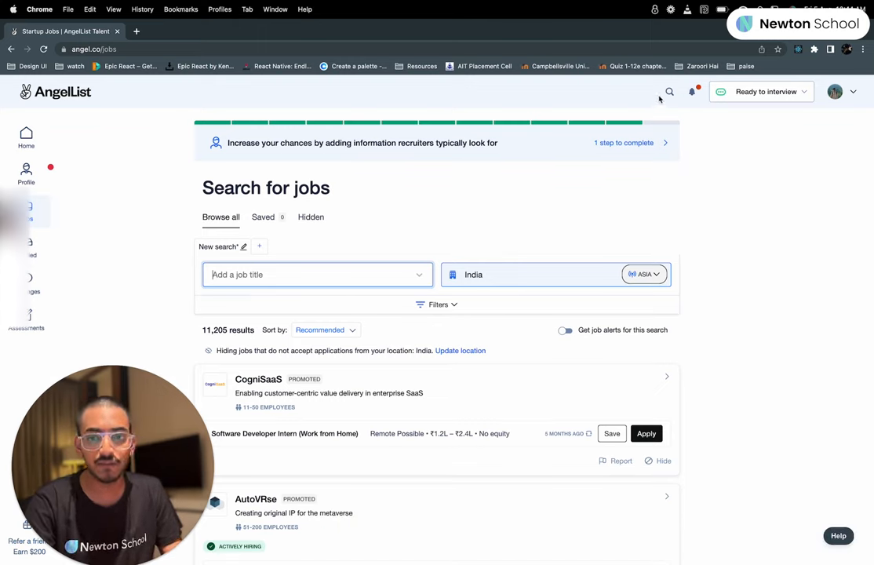
Step: Search for 'doordash' and open the DoorDash startup page
text(d)
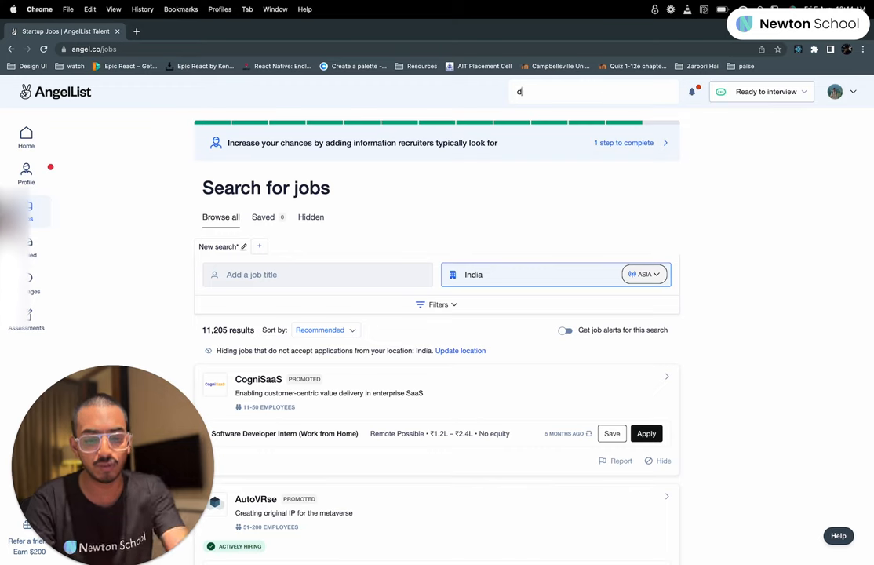
text(oordash)
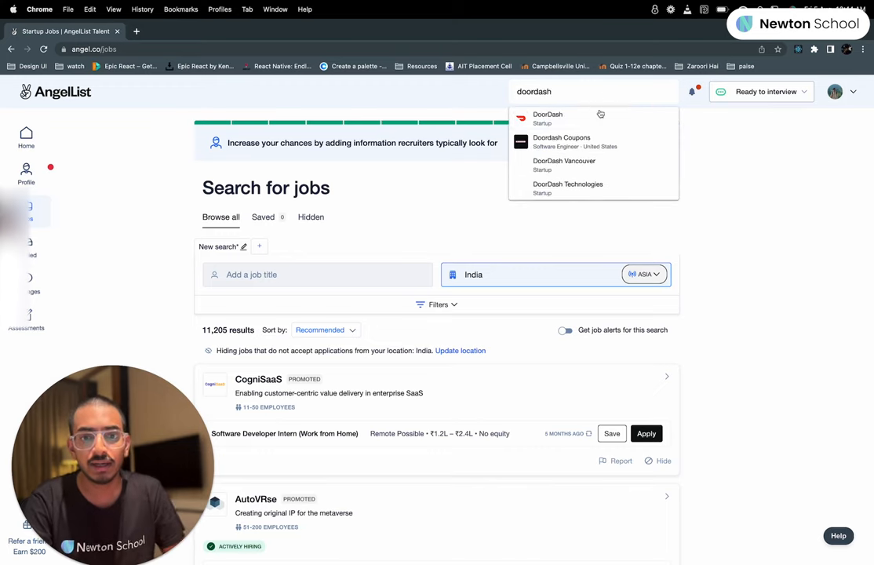
click(548, 117)
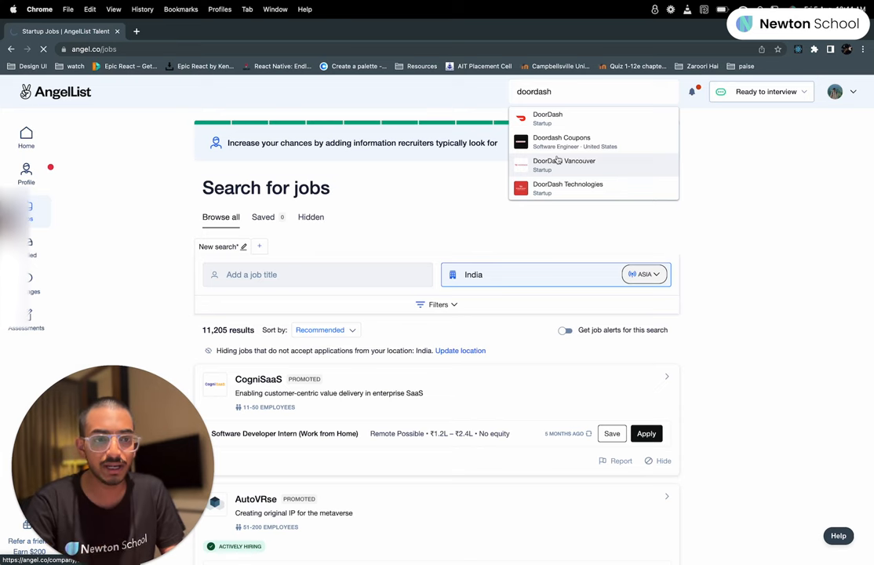
click(548, 117)
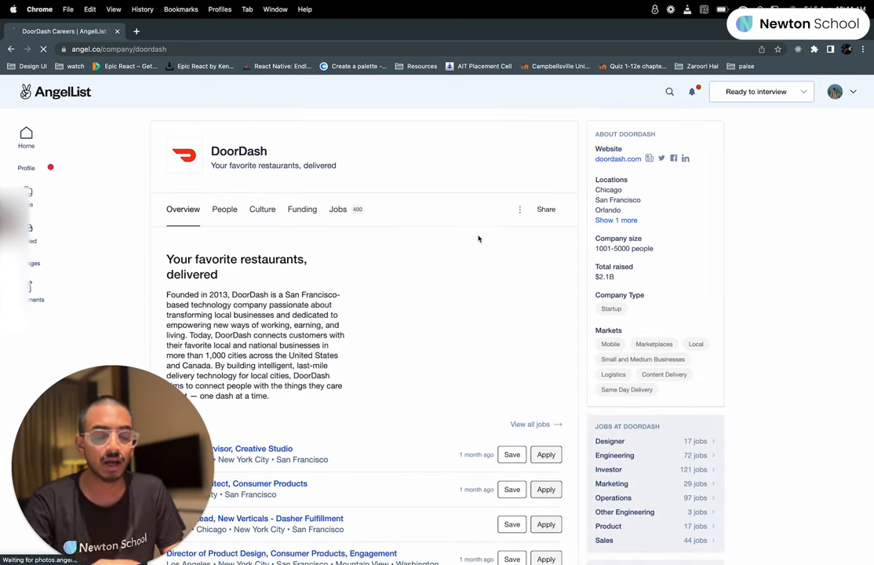
Step: Scroll DoorDash's profile through its overview, job openings and $2.1B funding
scroll(down, 3)
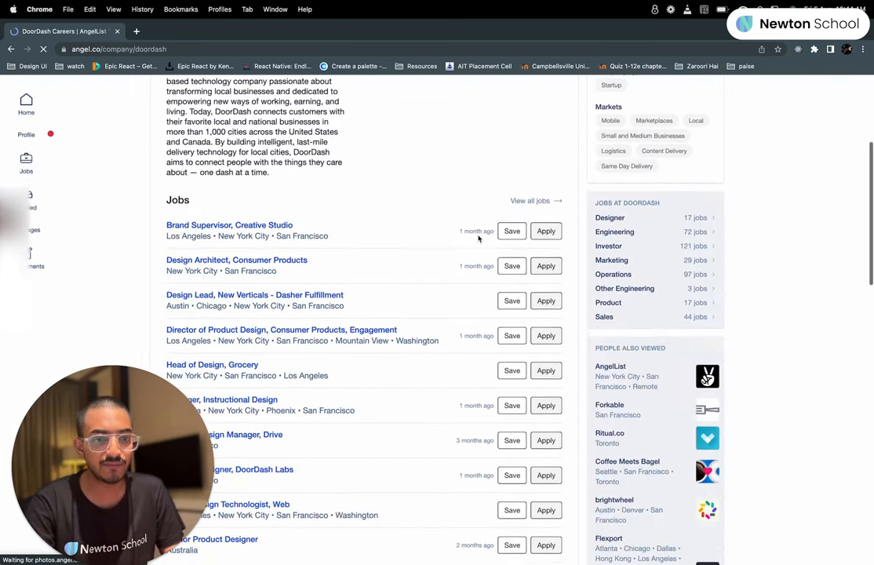
scroll(down, 3)
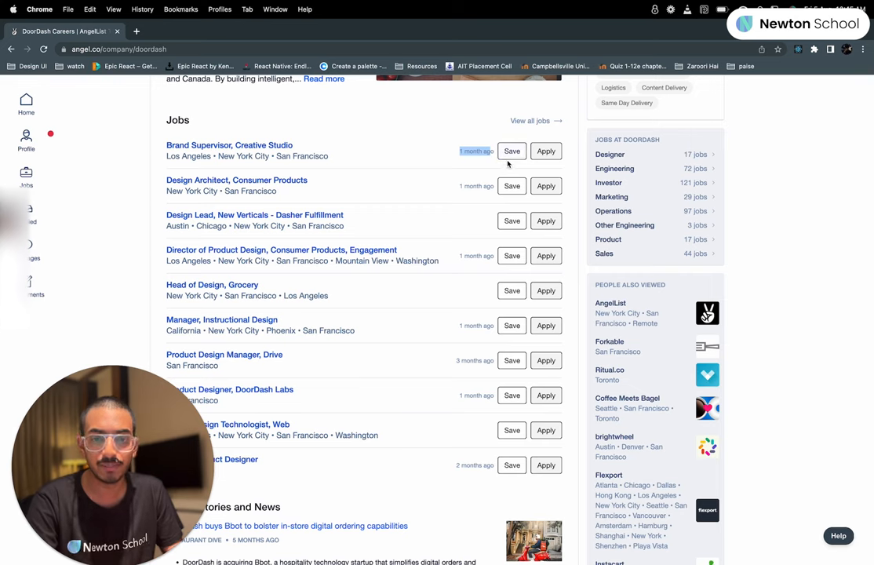
scroll(down, 3)
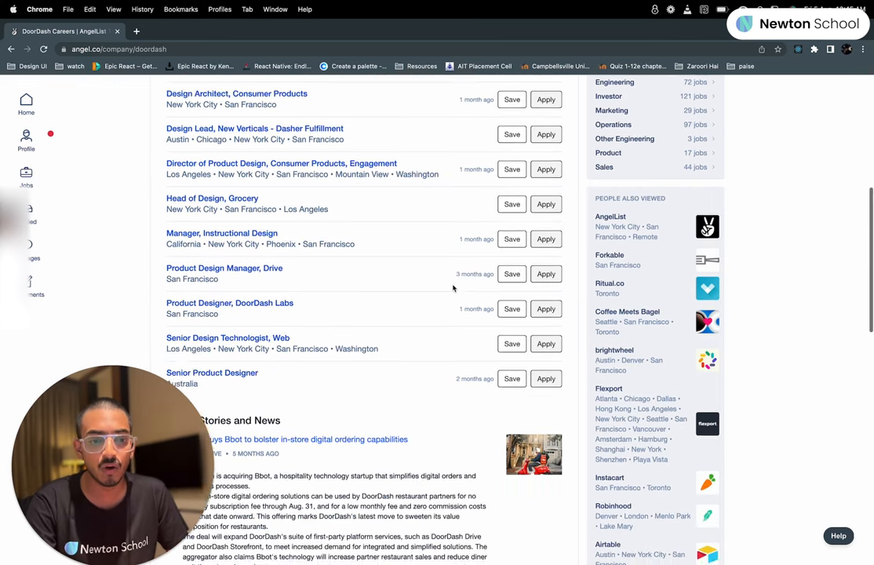
scroll(up, 3)
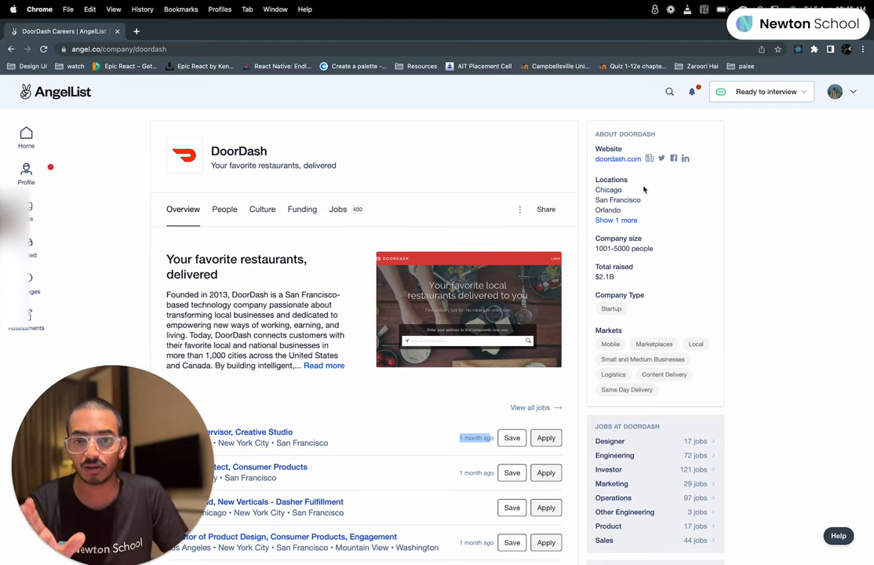
mouse_move(601, 266)
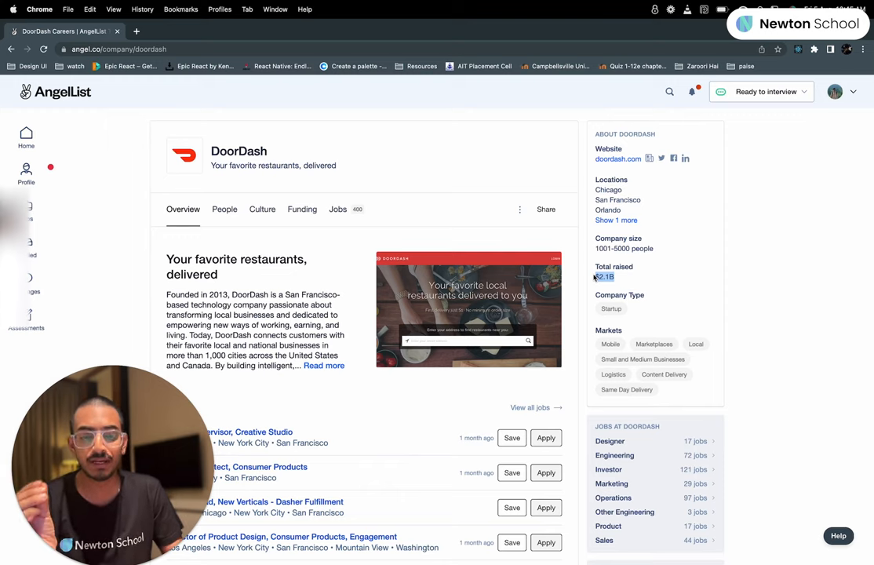
mouse_move(593, 246)
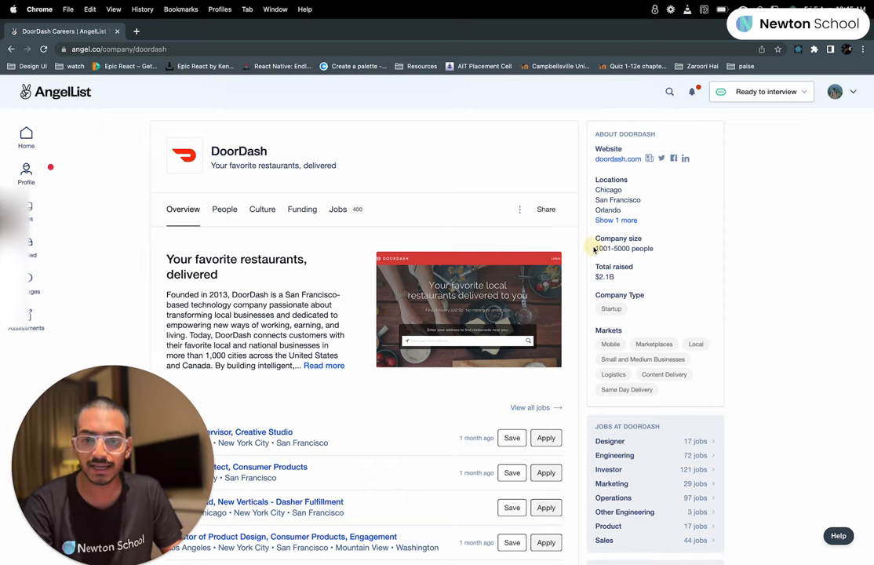
double_click(624, 248)
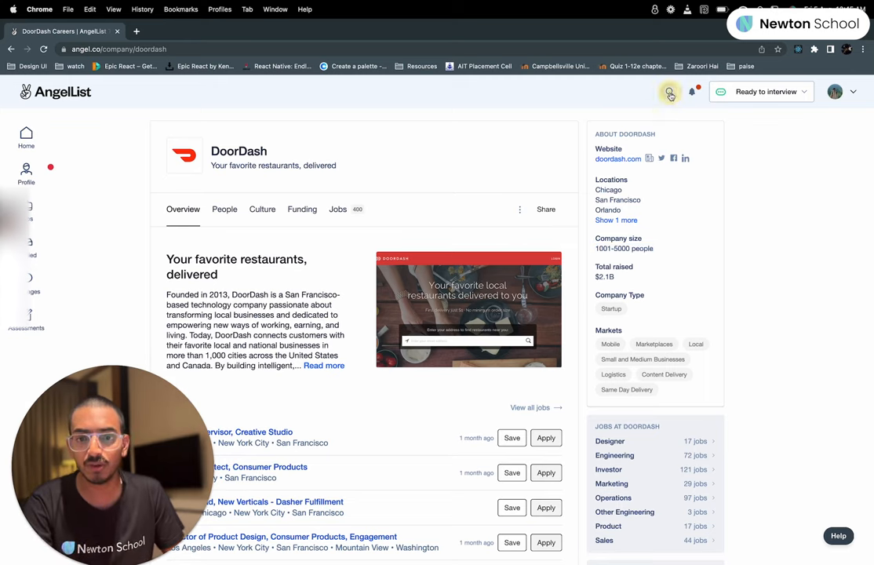
Step: Search 'udaan', open the Udaan startup page and scroll its four jobs
text(udaan)
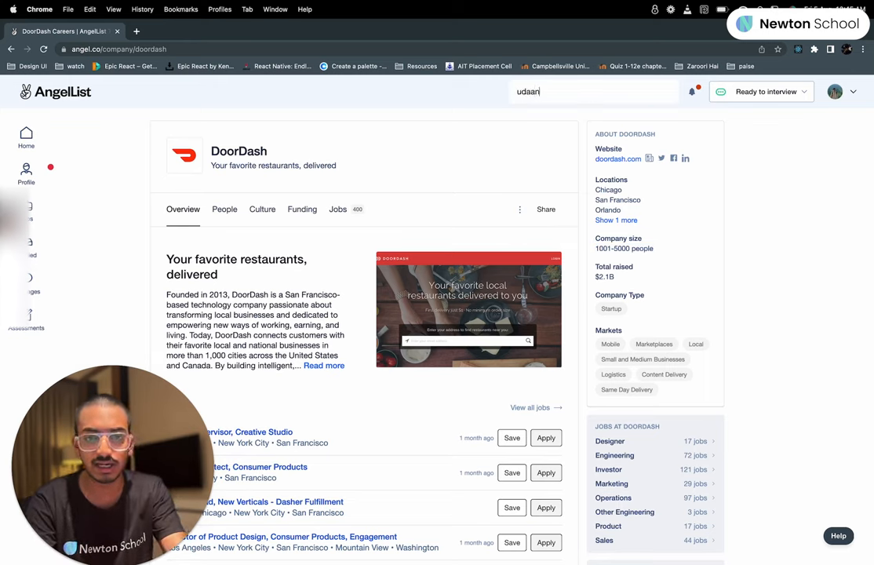
text(udaan)
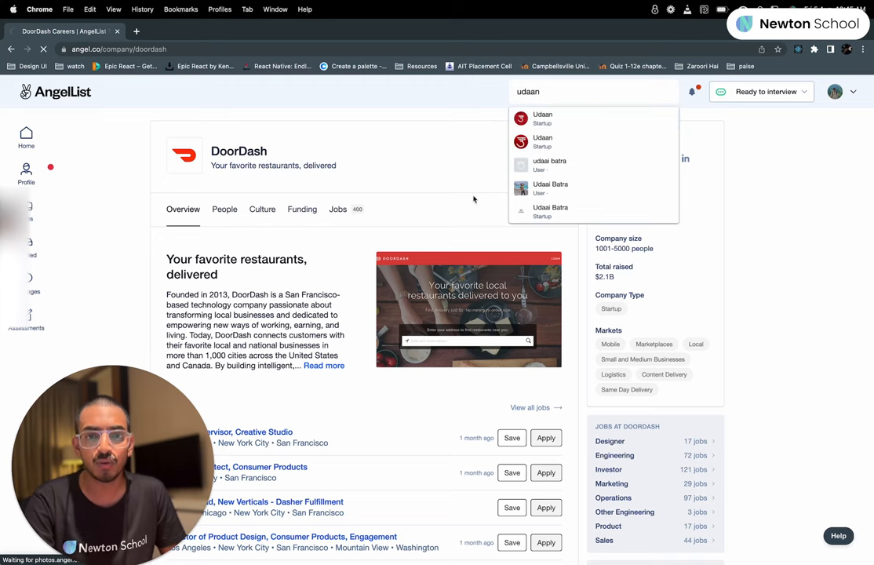
click(542, 118)
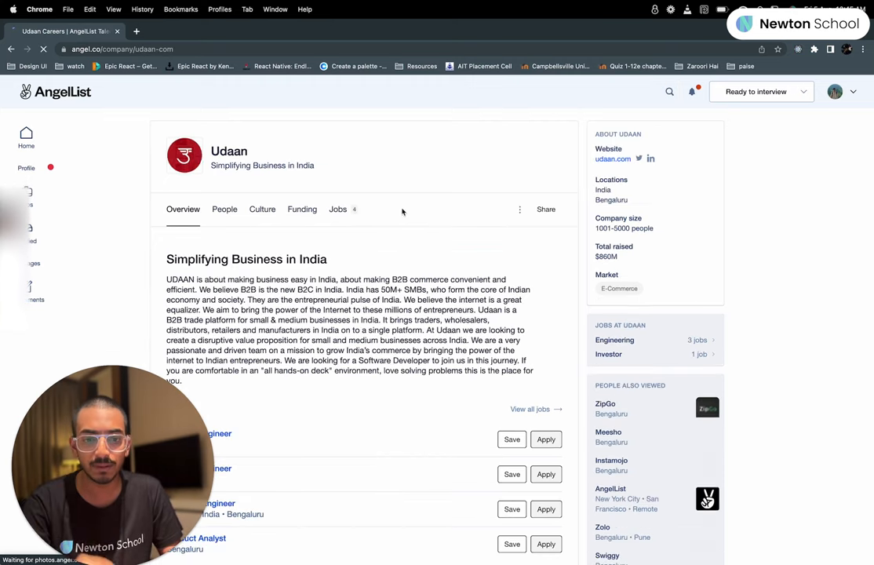
scroll(down, 3)
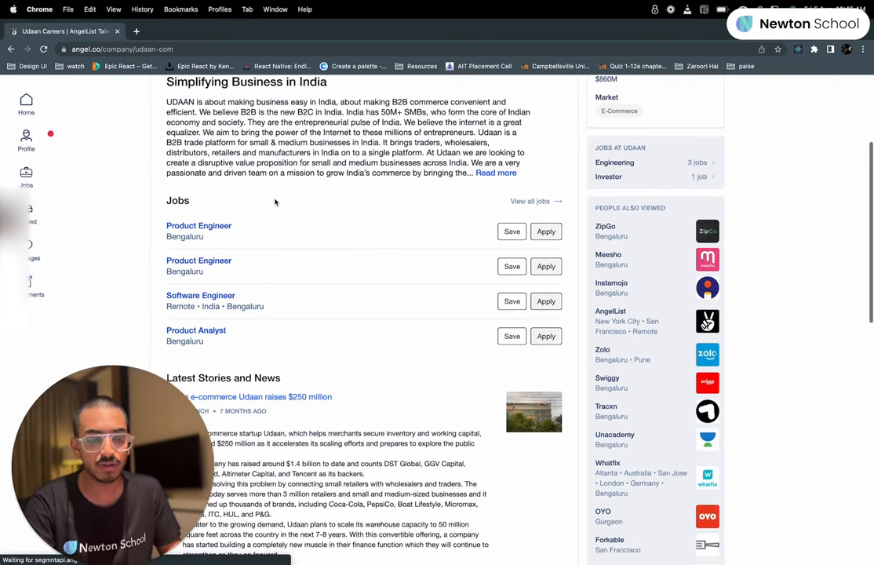
scroll(up, 3)
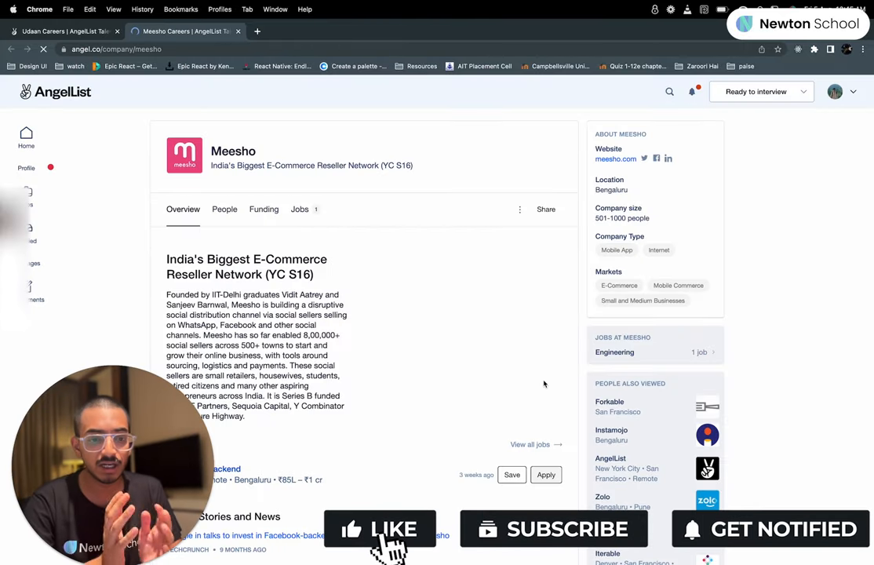
Step: Scroll Meesho's page through its backend architect job and news, then back up
scroll(down, 3)
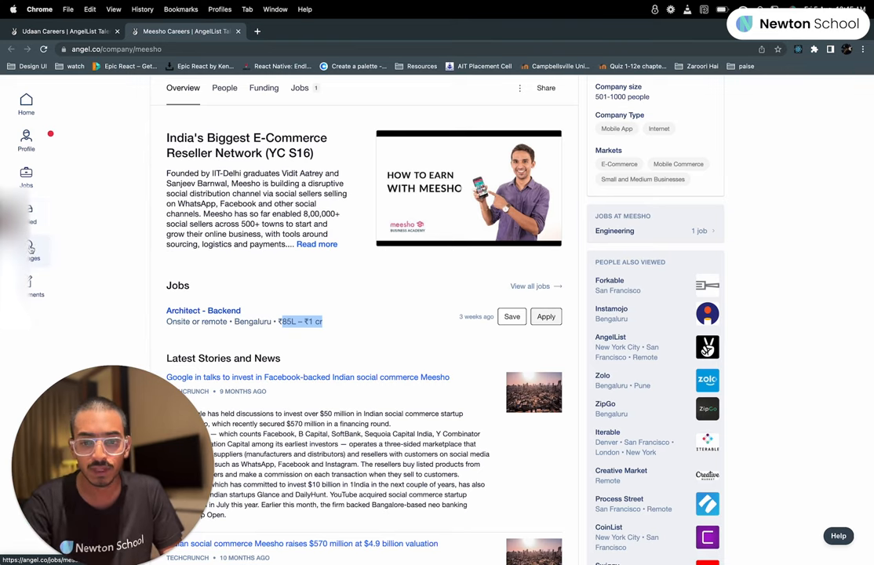
scroll(up, 3)
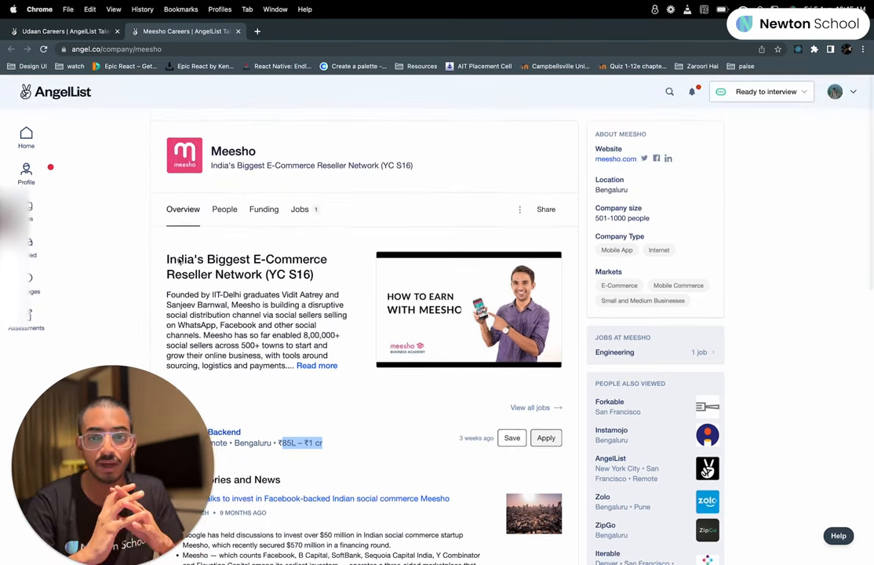